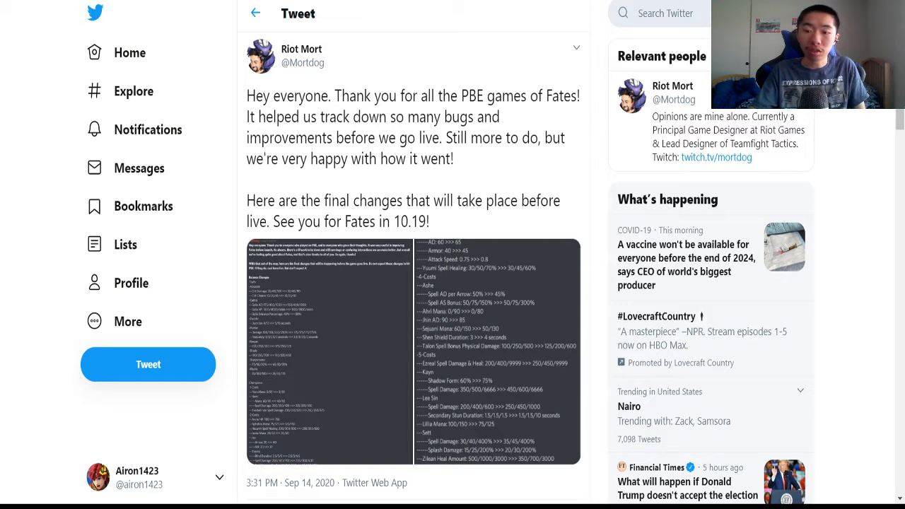
mouse_move(403, 348)
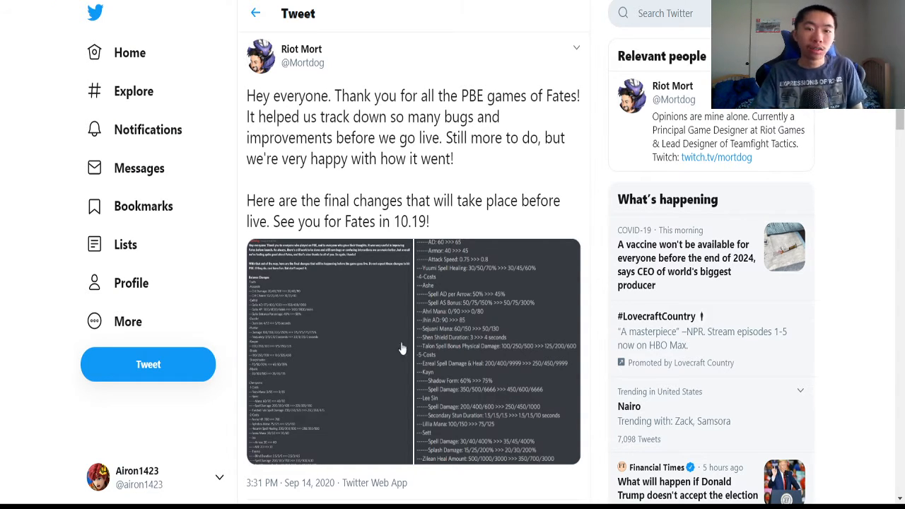
mouse_move(367, 331)
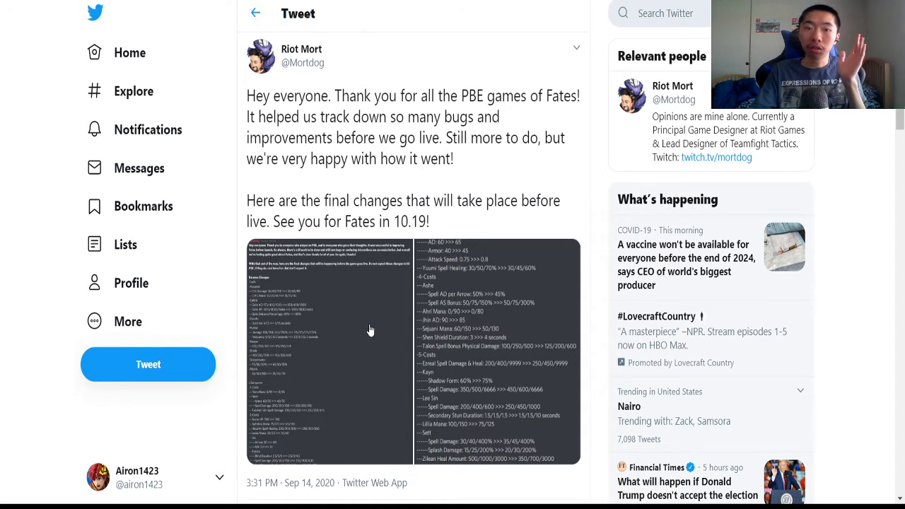
mouse_move(376, 328)
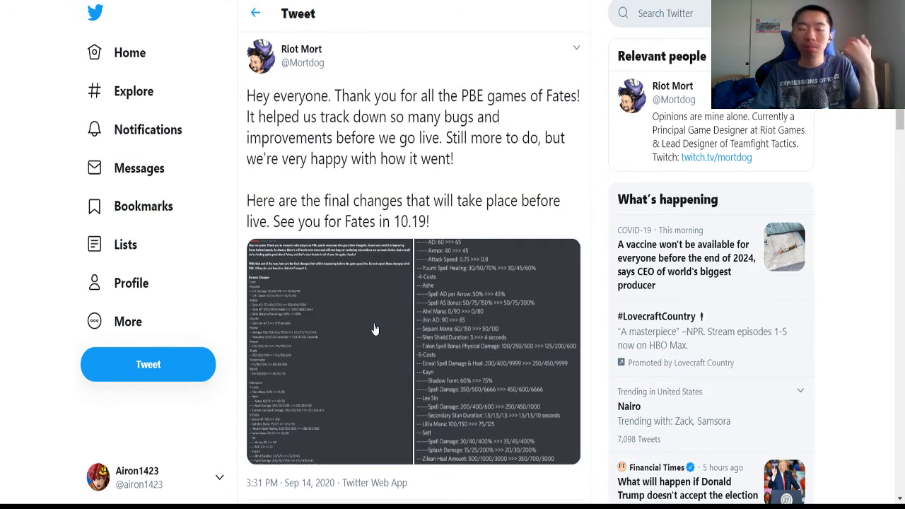
Step: View the tweet's patch-notes image at full size to read the trait and champion changes
left_click(375, 328)
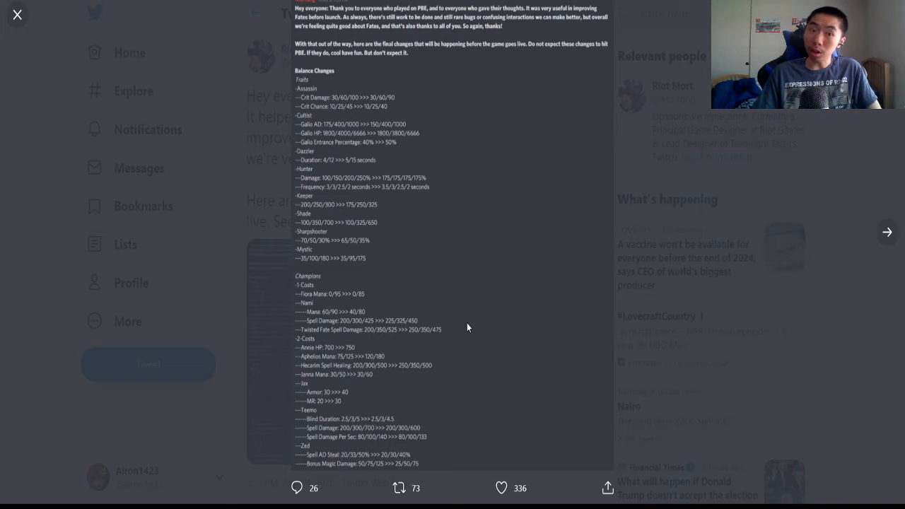
left_click(500, 488)
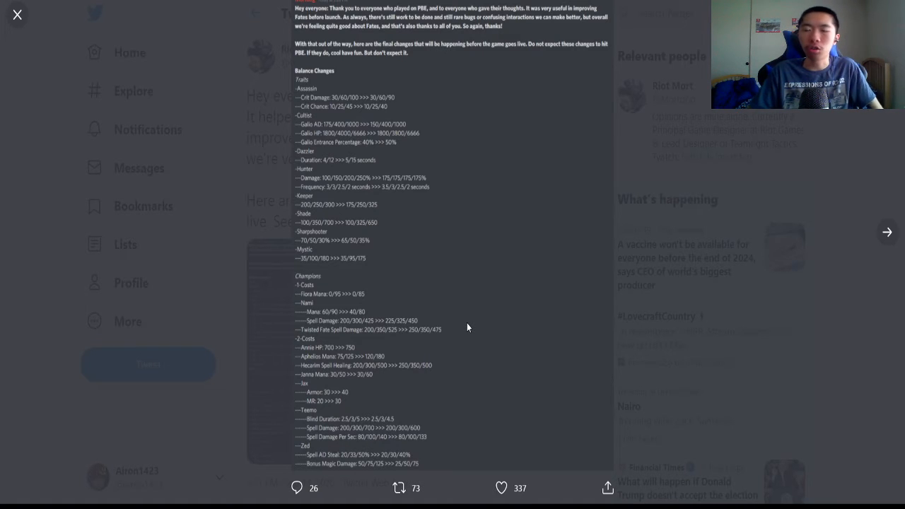
left_click(500, 488)
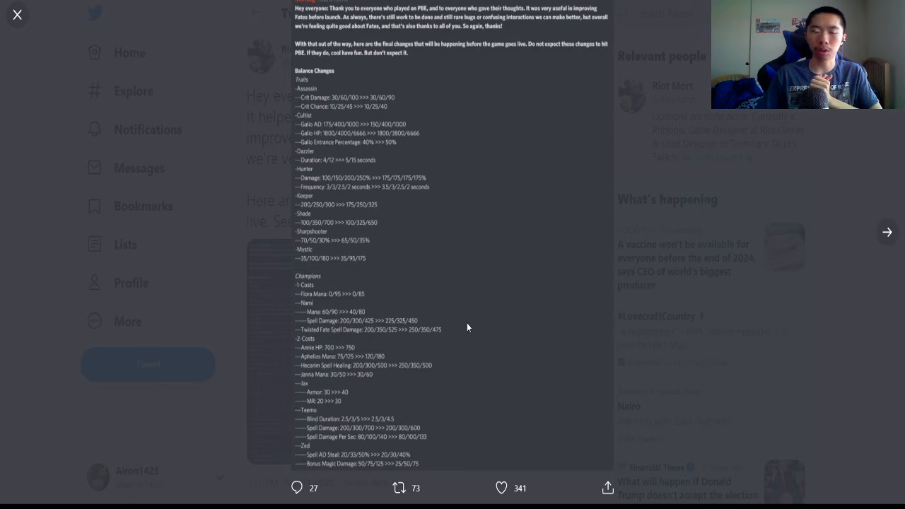
Step: Keep the full-size image focused while reading the trait balance and 1- and 2-cost champion changes
left_click(500, 488)
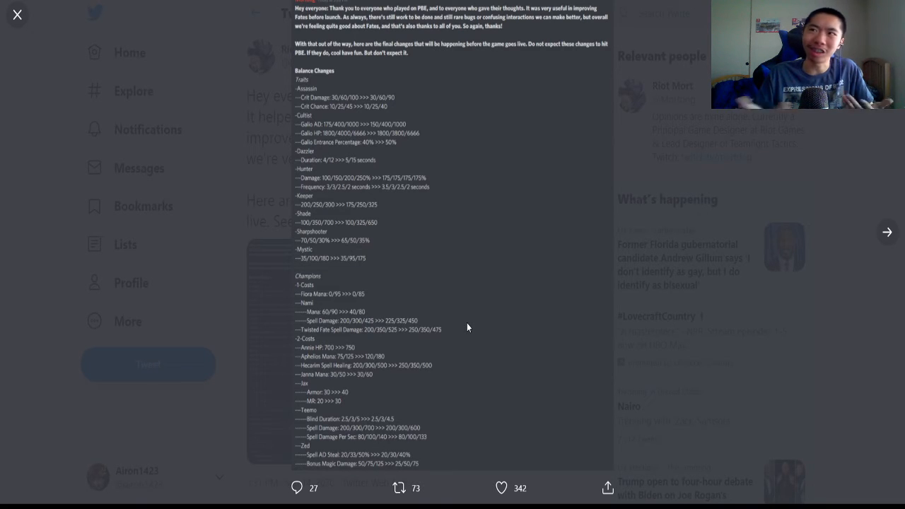
left_click(501, 486)
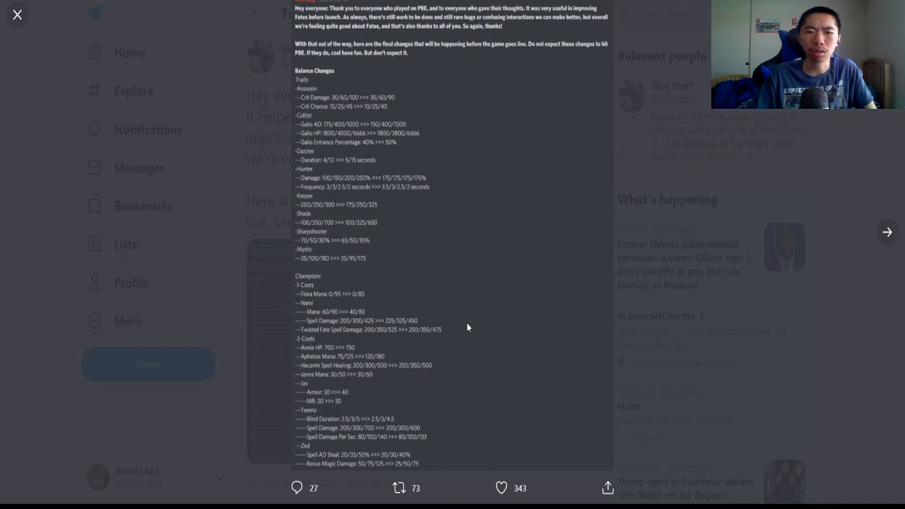
left_click(501, 488)
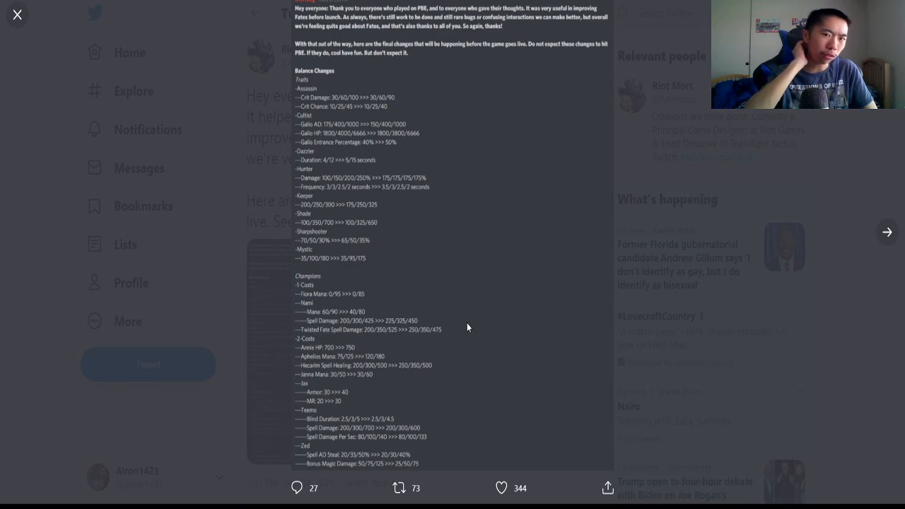
left_click(399, 488)
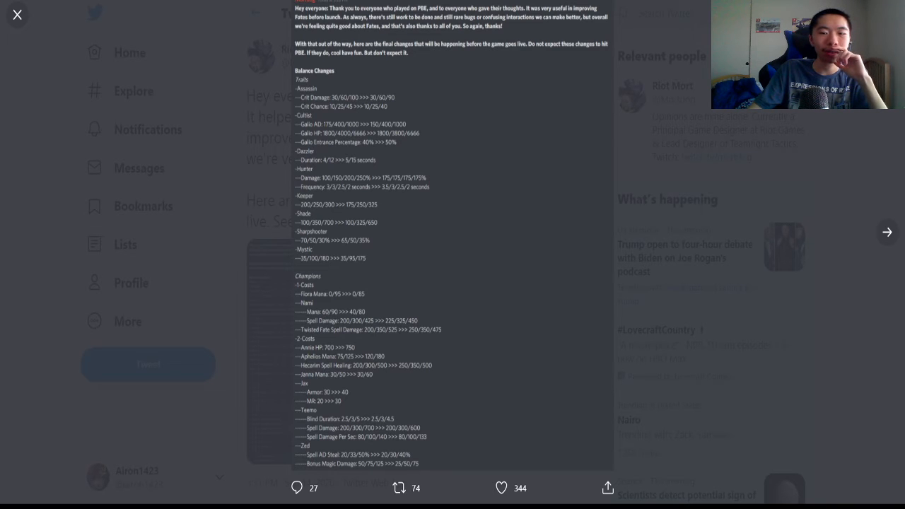
mouse_move(673, 418)
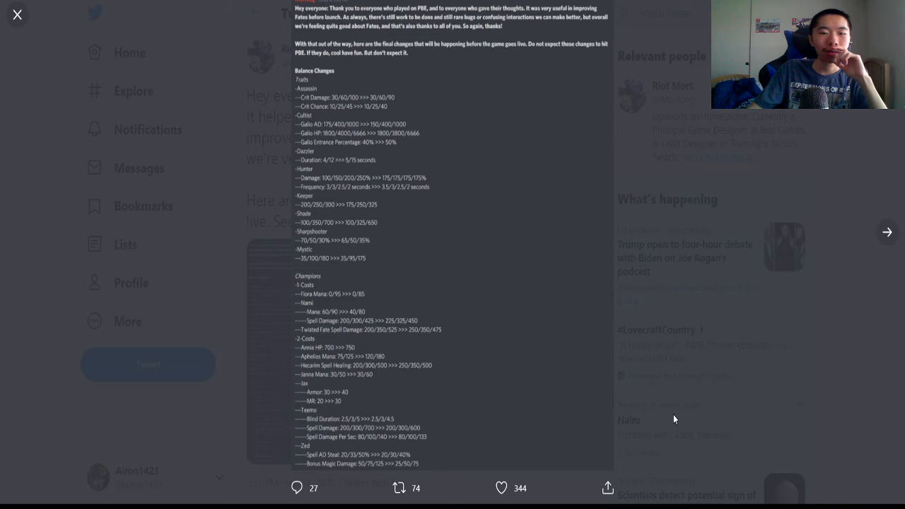
mouse_move(662, 417)
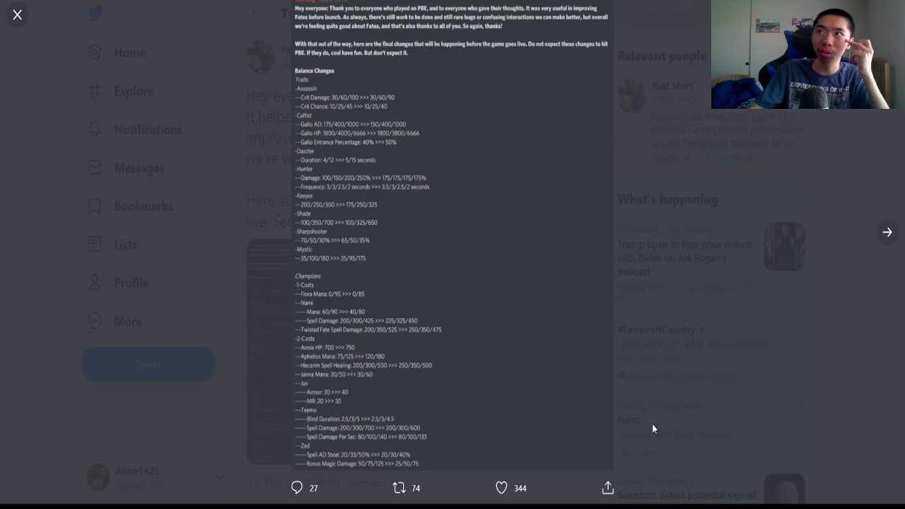
mouse_move(648, 433)
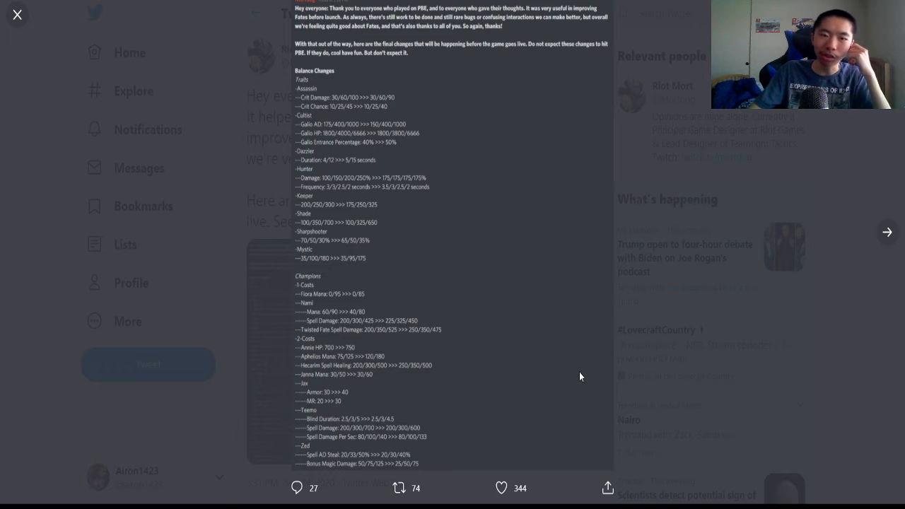
mouse_move(554, 352)
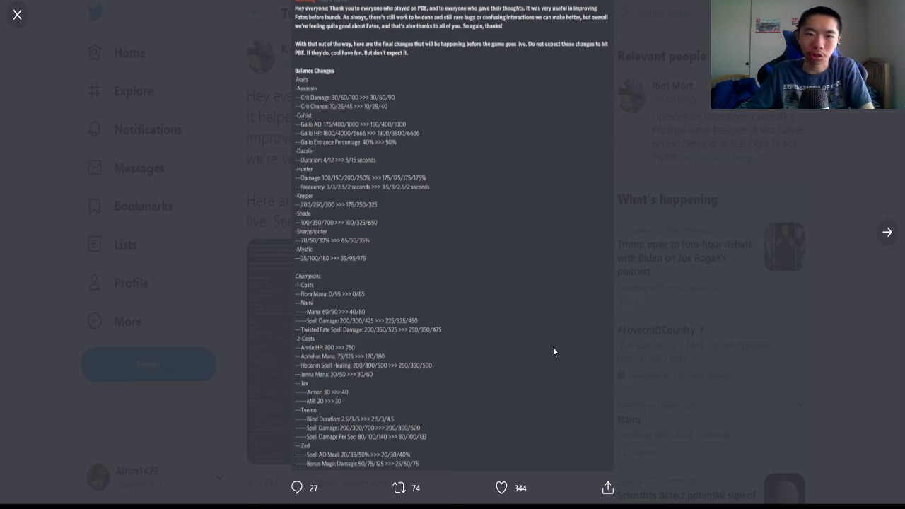
mouse_move(538, 314)
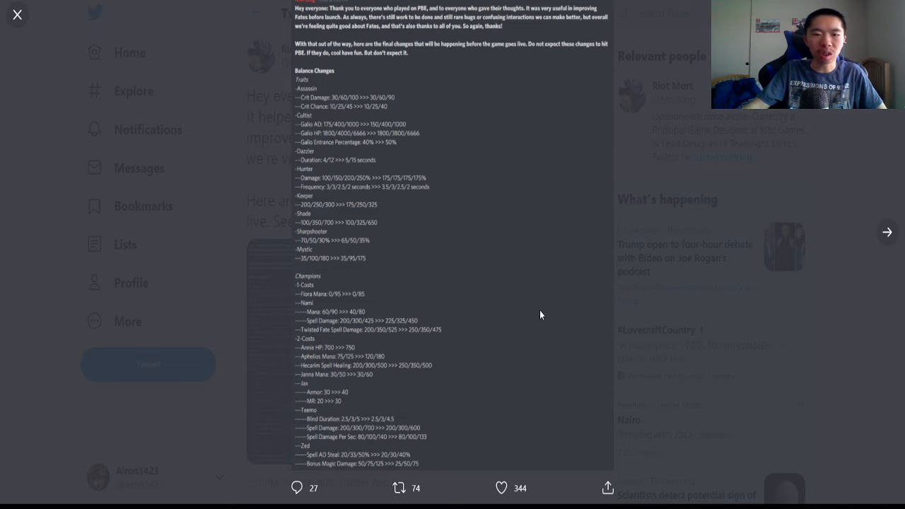
mouse_move(552, 241)
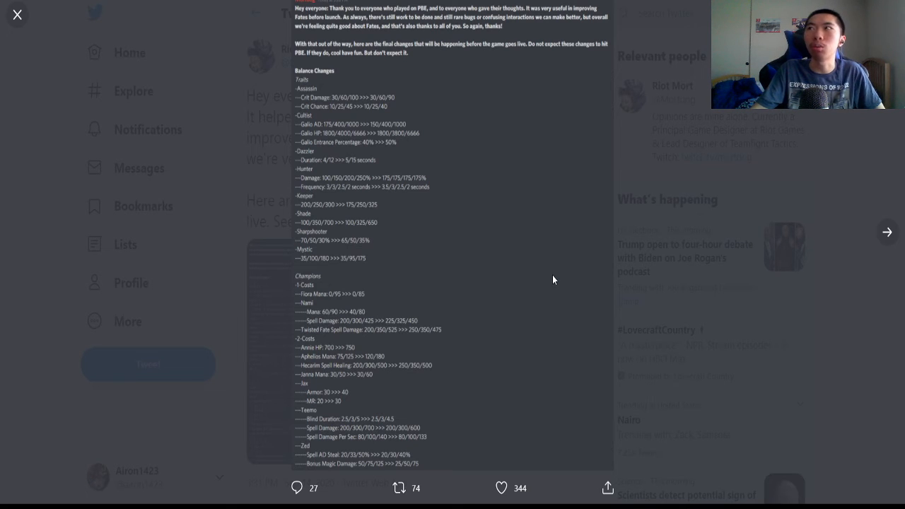
mouse_move(469, 282)
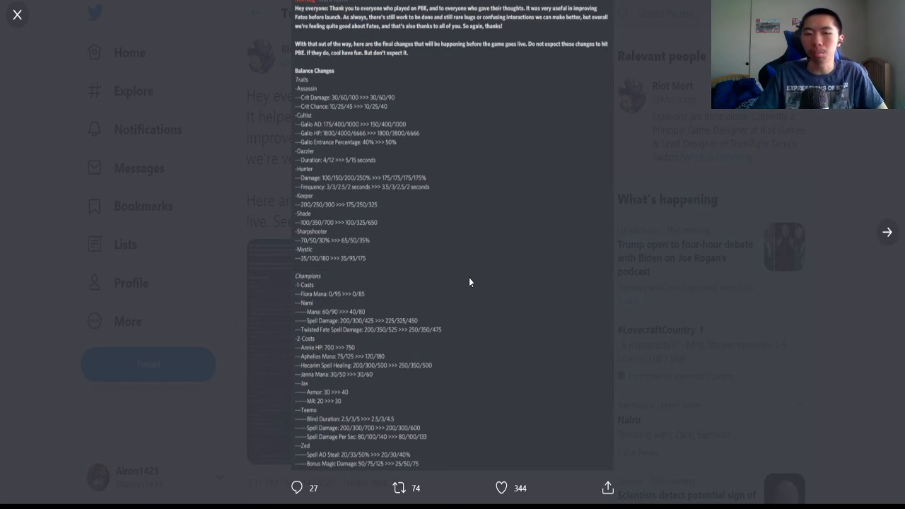
mouse_move(461, 277)
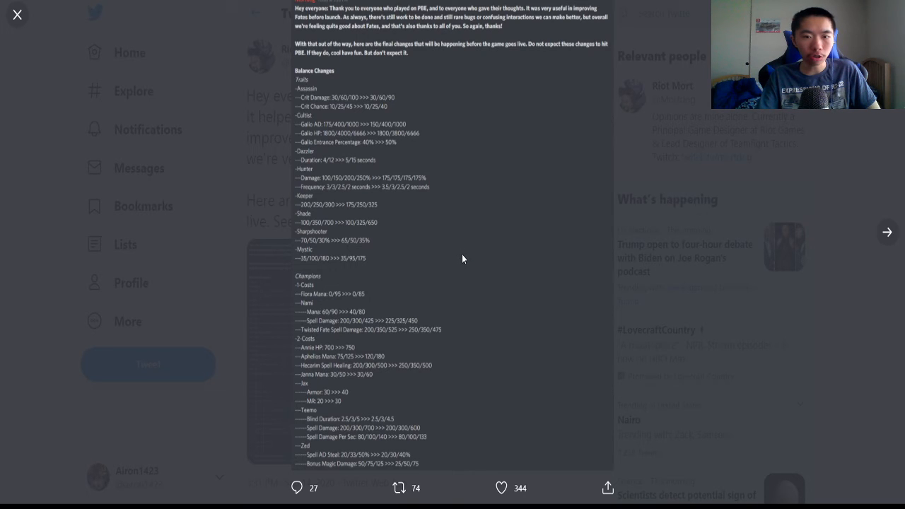
mouse_move(459, 260)
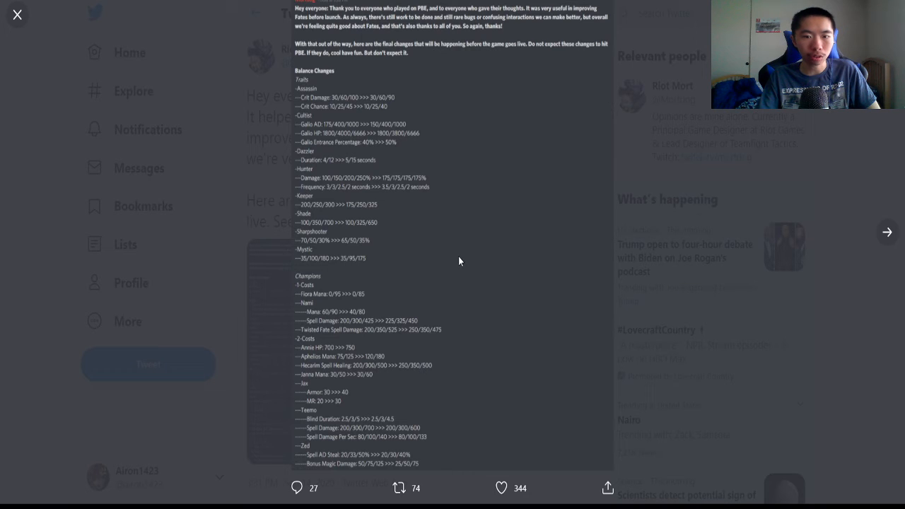
mouse_move(452, 256)
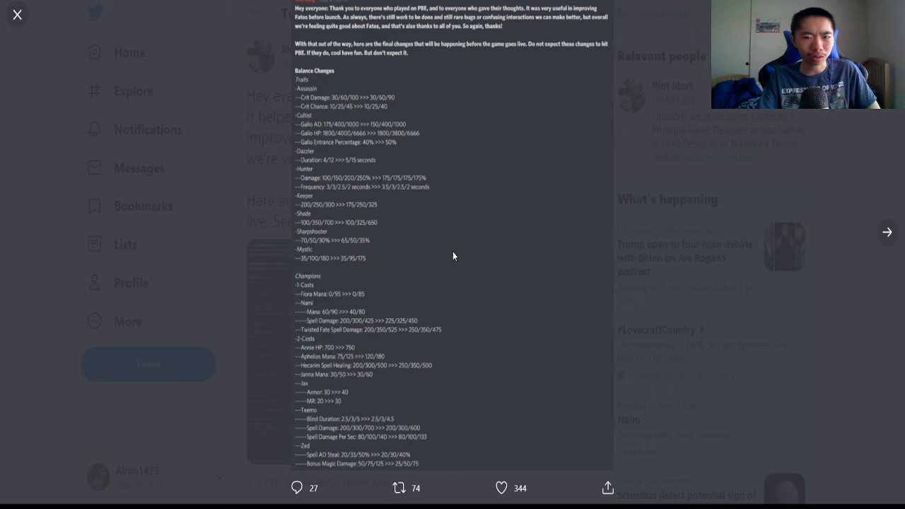
mouse_move(448, 260)
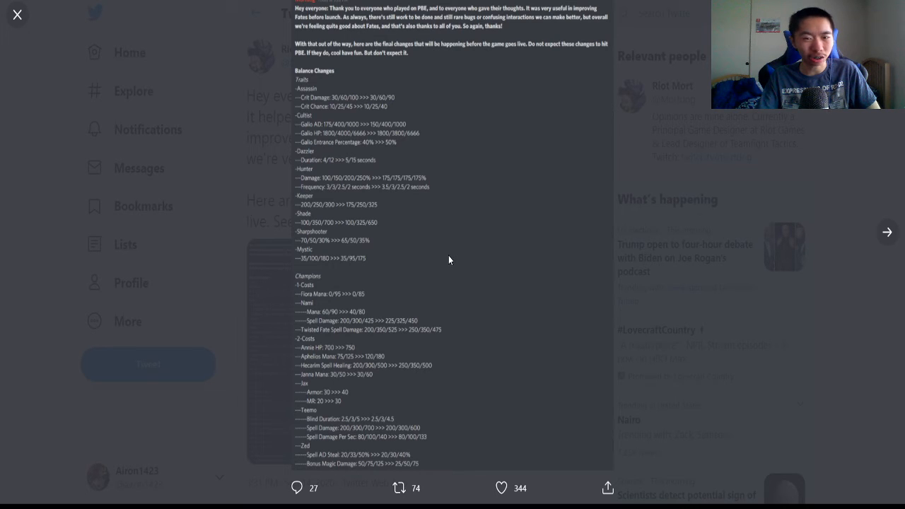
mouse_move(447, 261)
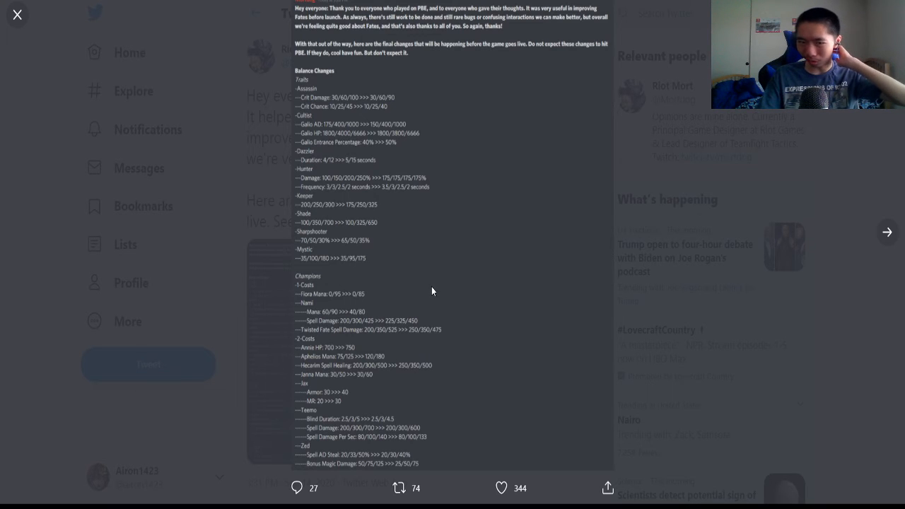
mouse_move(430, 303)
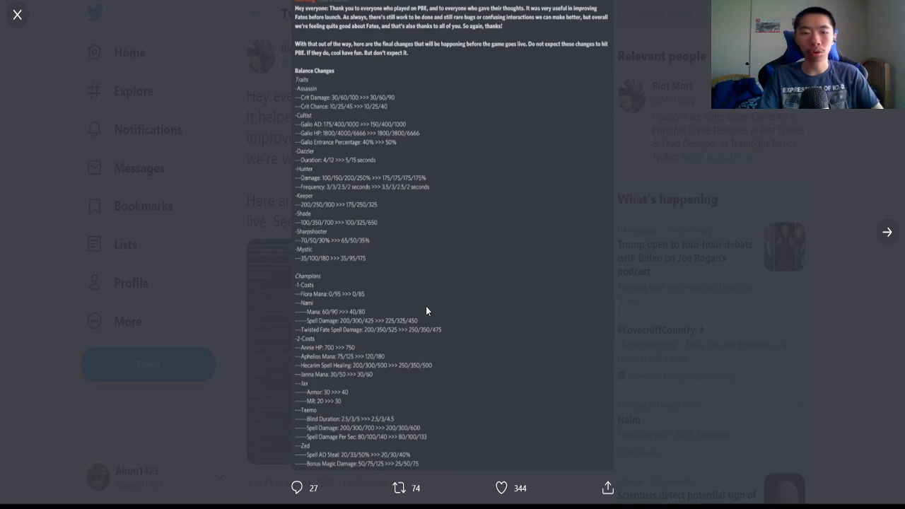
mouse_move(423, 300)
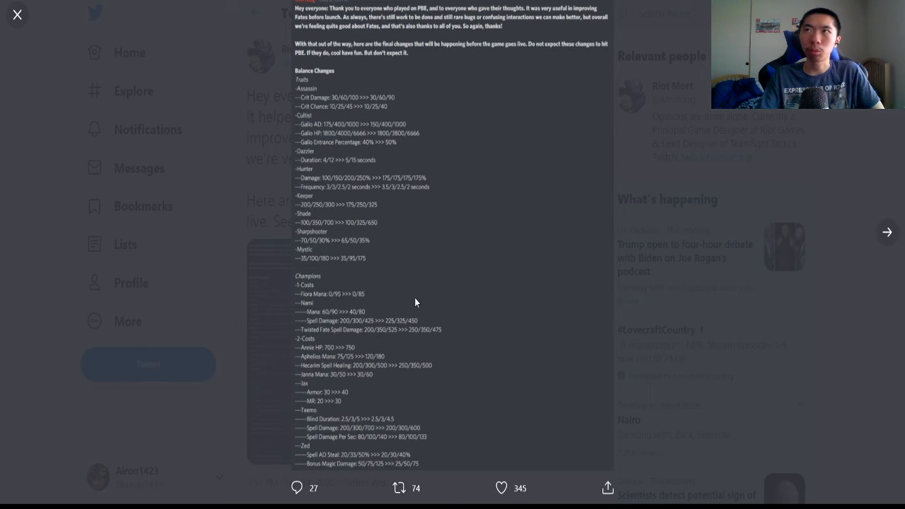
mouse_move(417, 345)
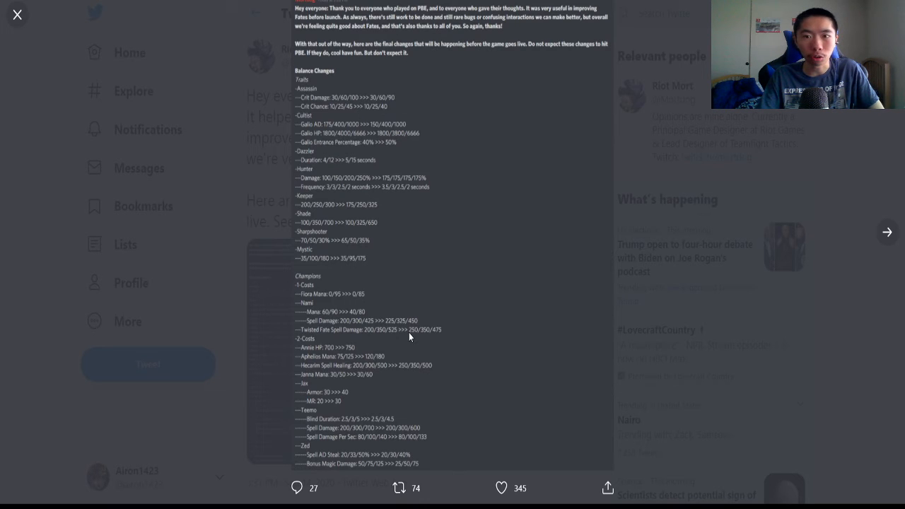
mouse_move(410, 336)
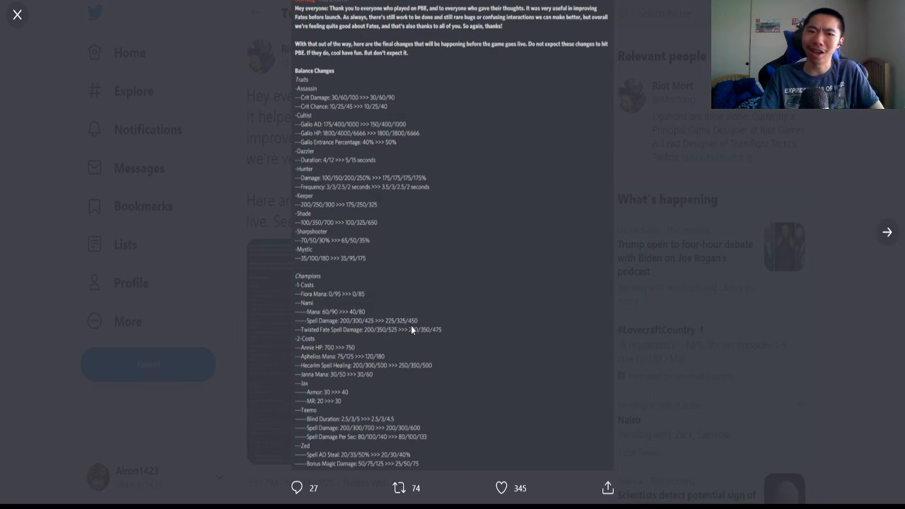
mouse_move(444, 332)
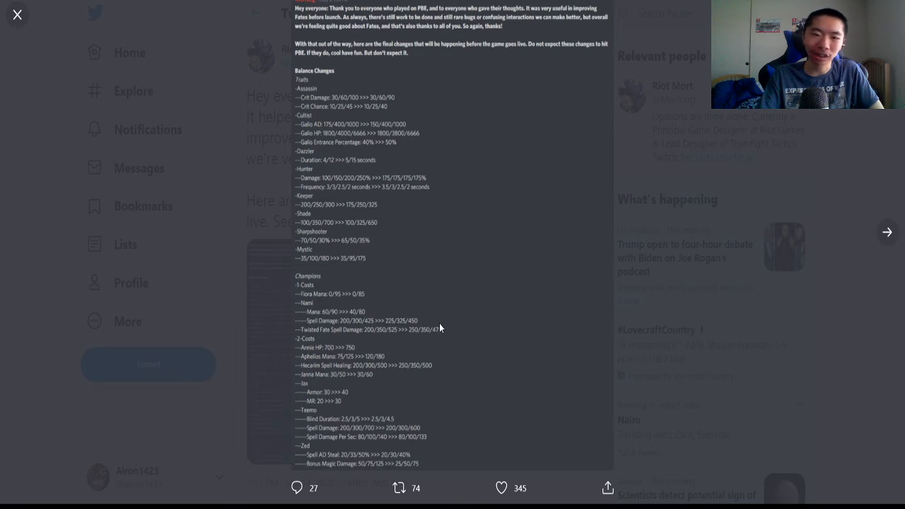
mouse_move(842, 262)
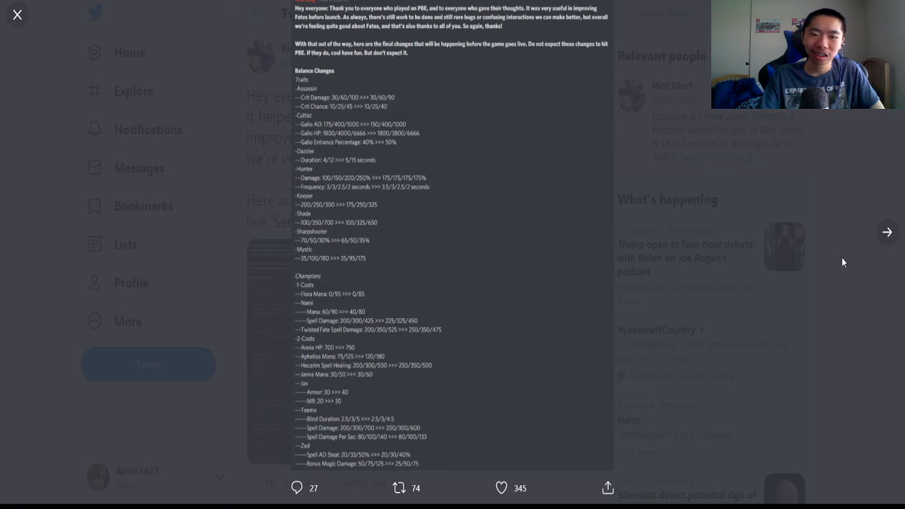
Step: Move to the next patch-notes image listing 3-, 4- and 5-cost changes like Lux, Ashe and Lee Sin
scroll("down", 3)
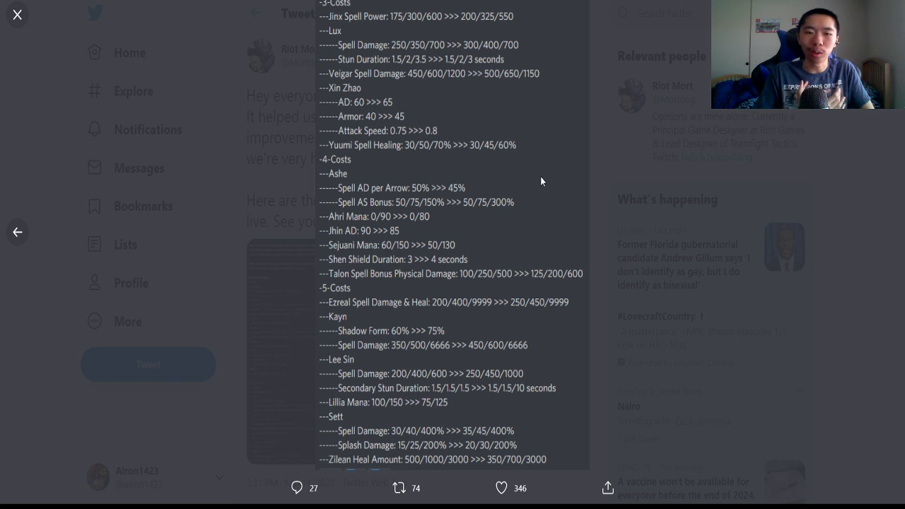
left_click(501, 488)
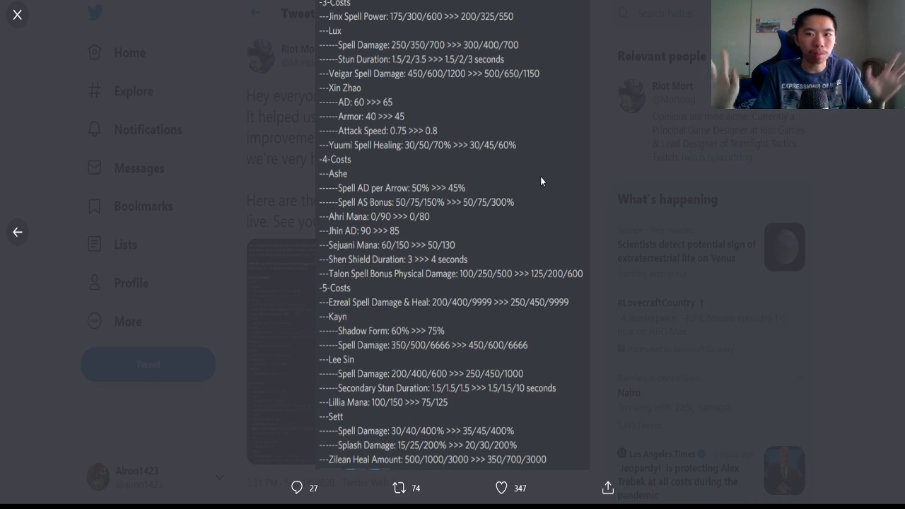
mouse_move(418, 362)
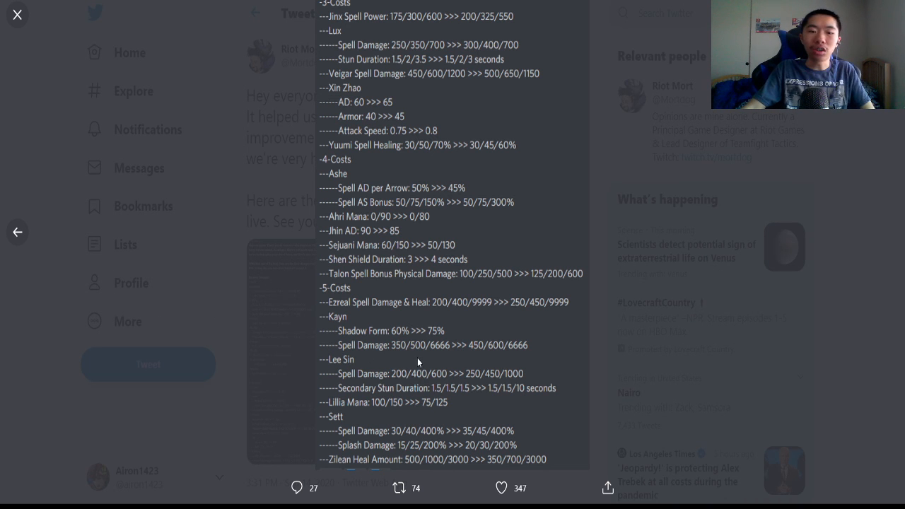
mouse_move(441, 374)
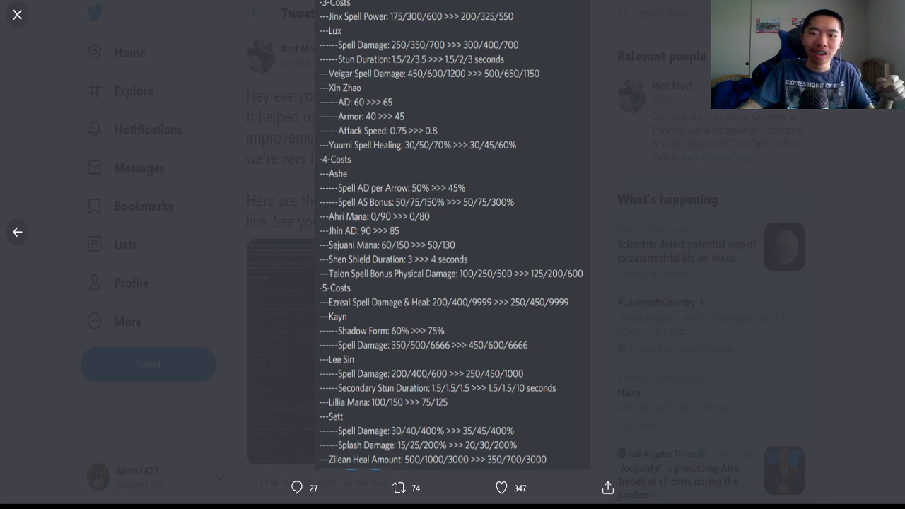
mouse_move(159, 317)
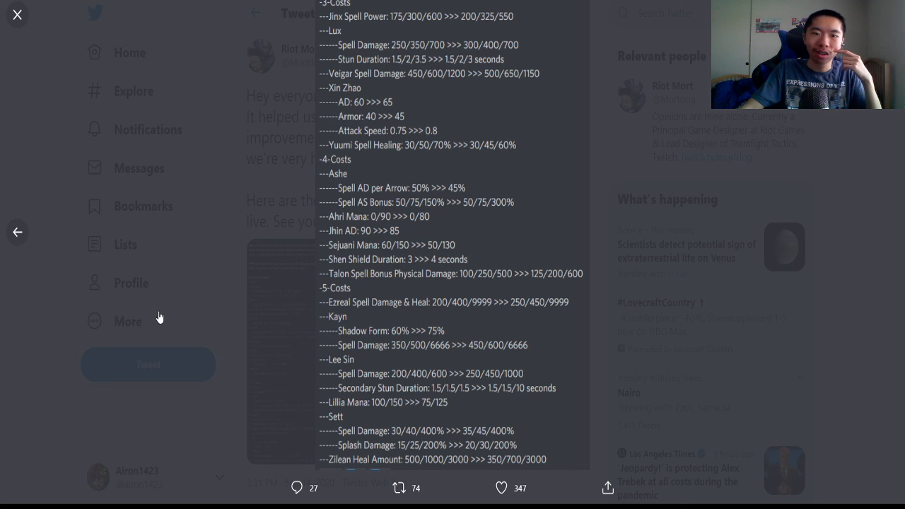
mouse_move(226, 307)
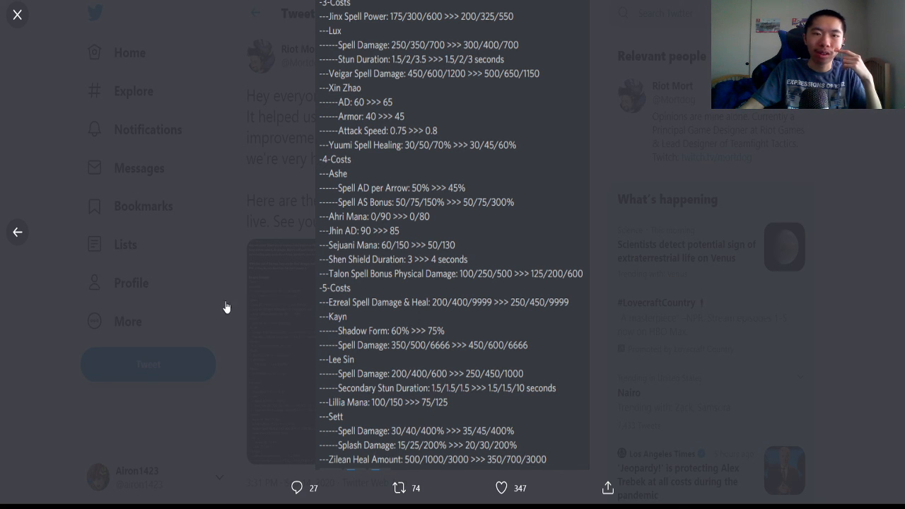
mouse_move(200, 325)
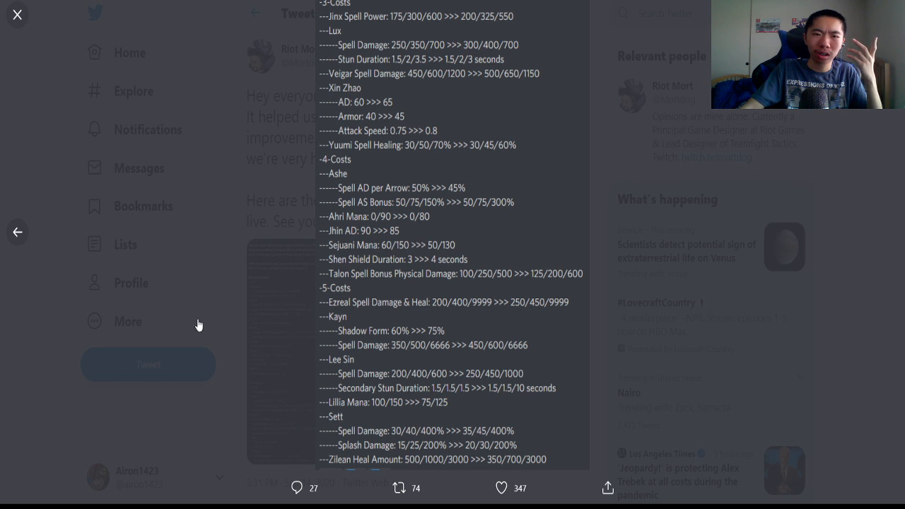
mouse_move(255, 258)
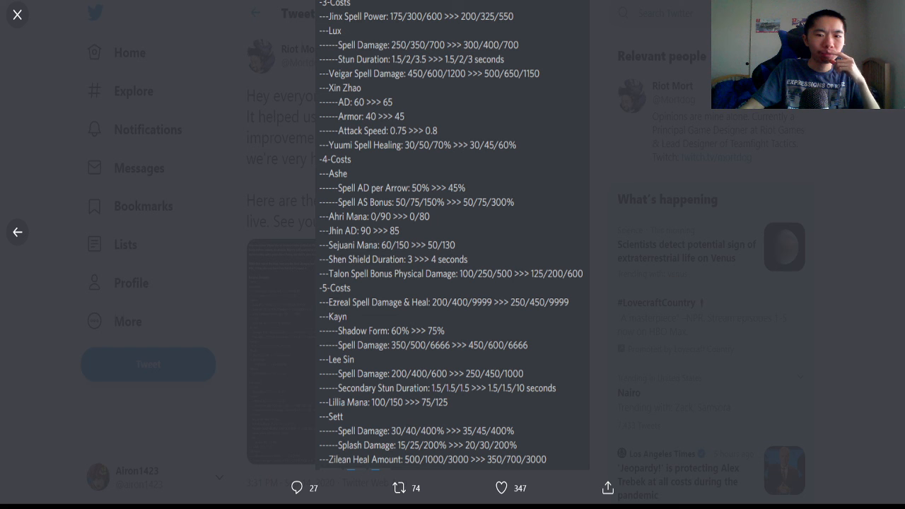
left_click(17, 14)
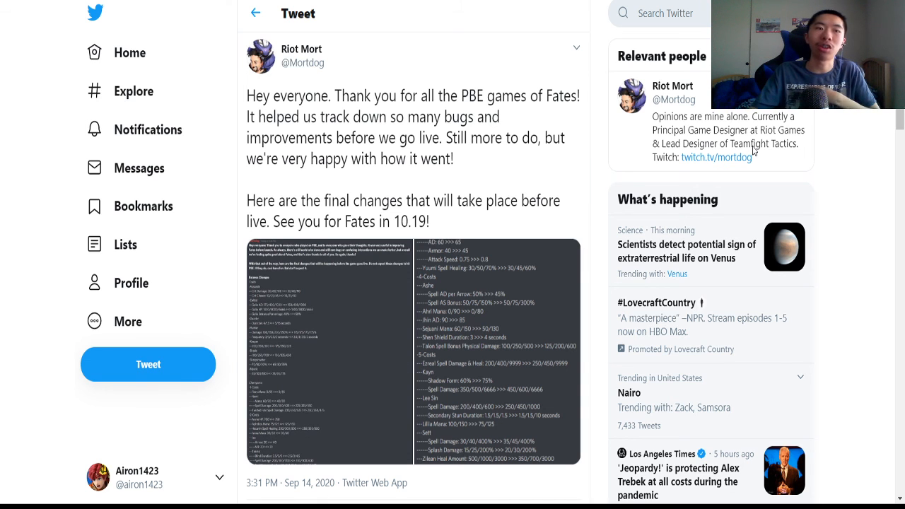
mouse_move(698, 246)
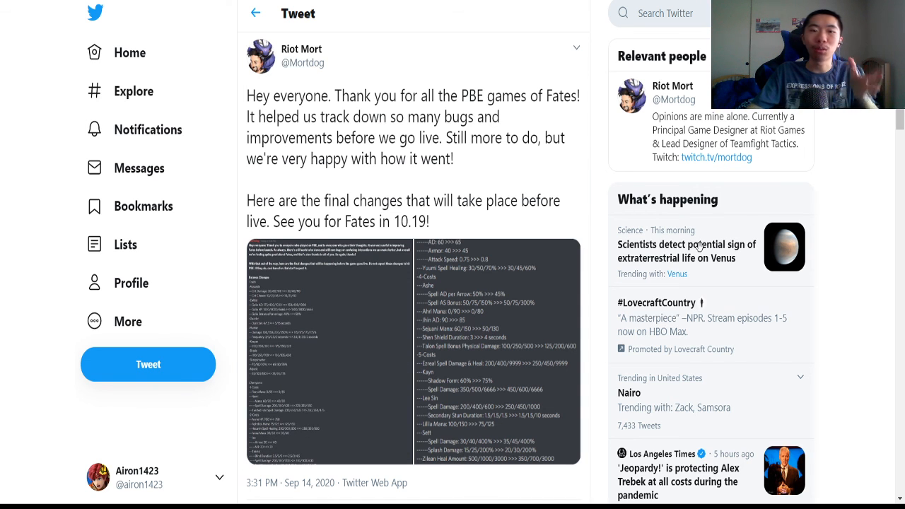